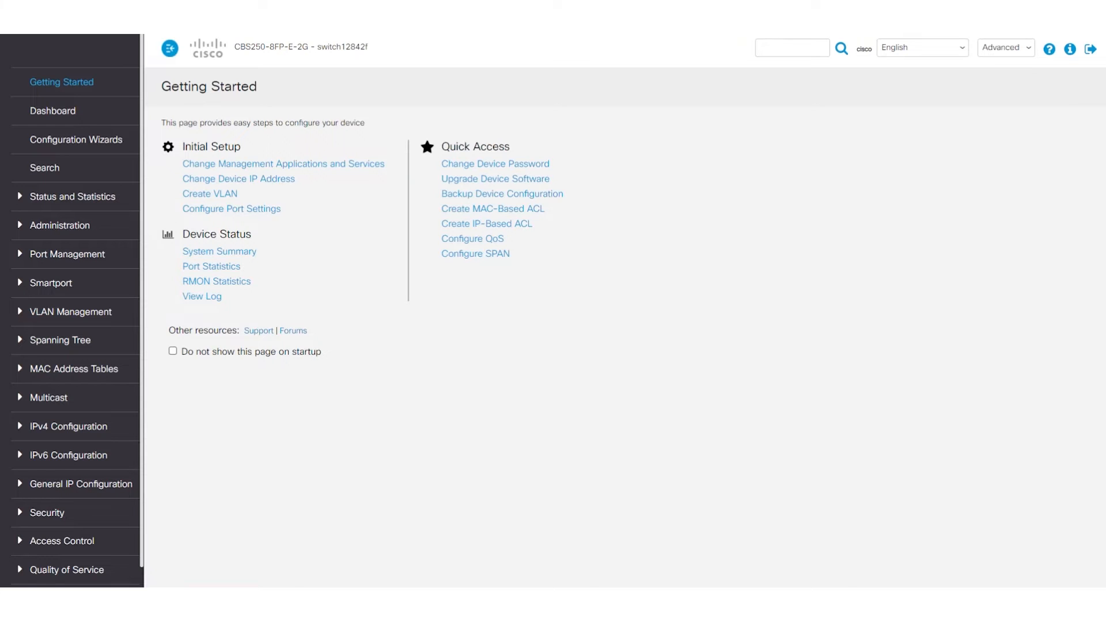
pyautogui.moveTo(436, 101)
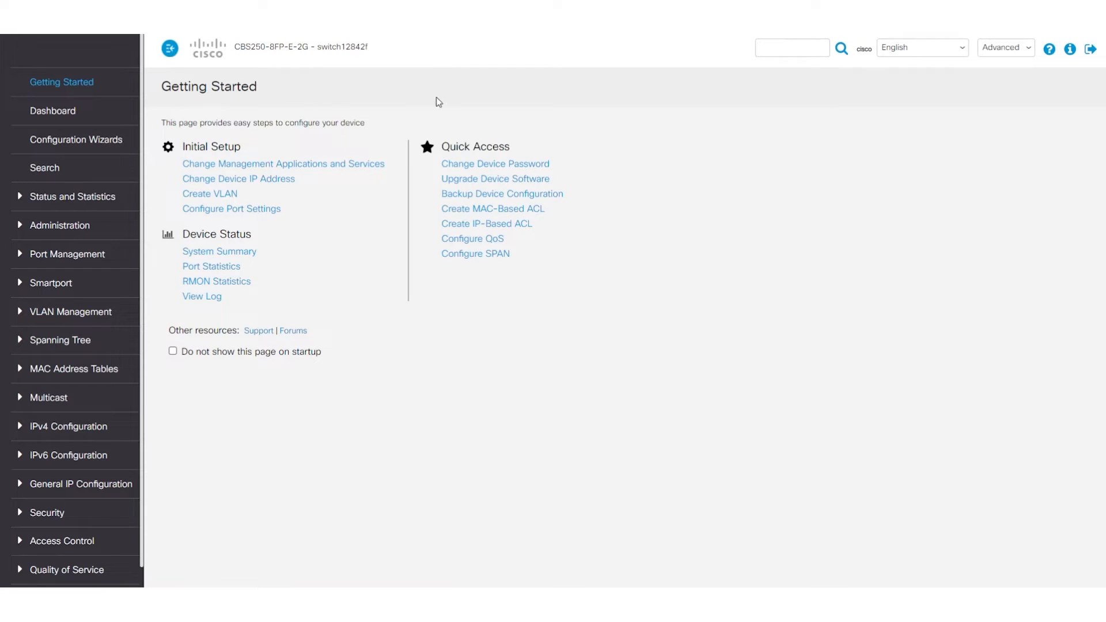
pyautogui.moveTo(60, 343)
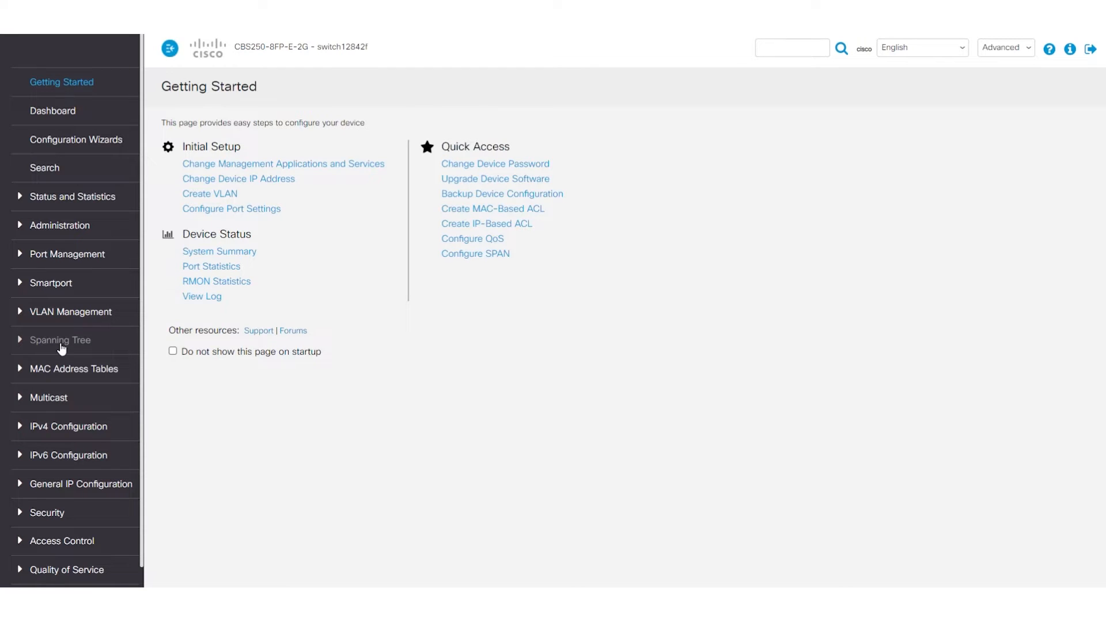
# Step: Show the STP Status & Global Settings page from the Spanning Tree menu
pyautogui.click(60, 340)
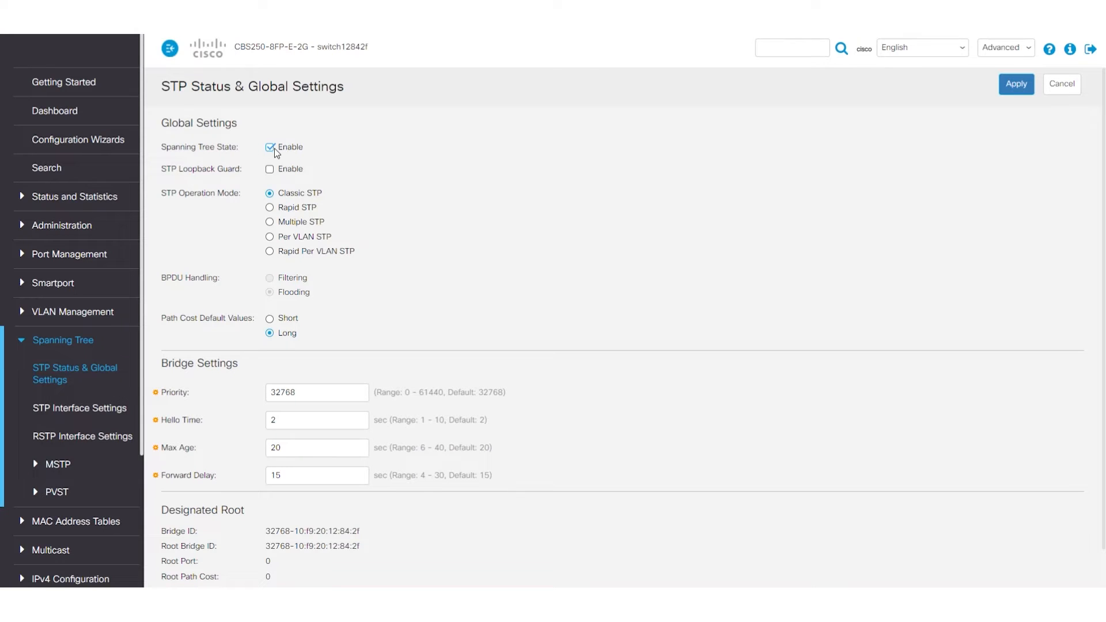
pyautogui.moveTo(395, 206)
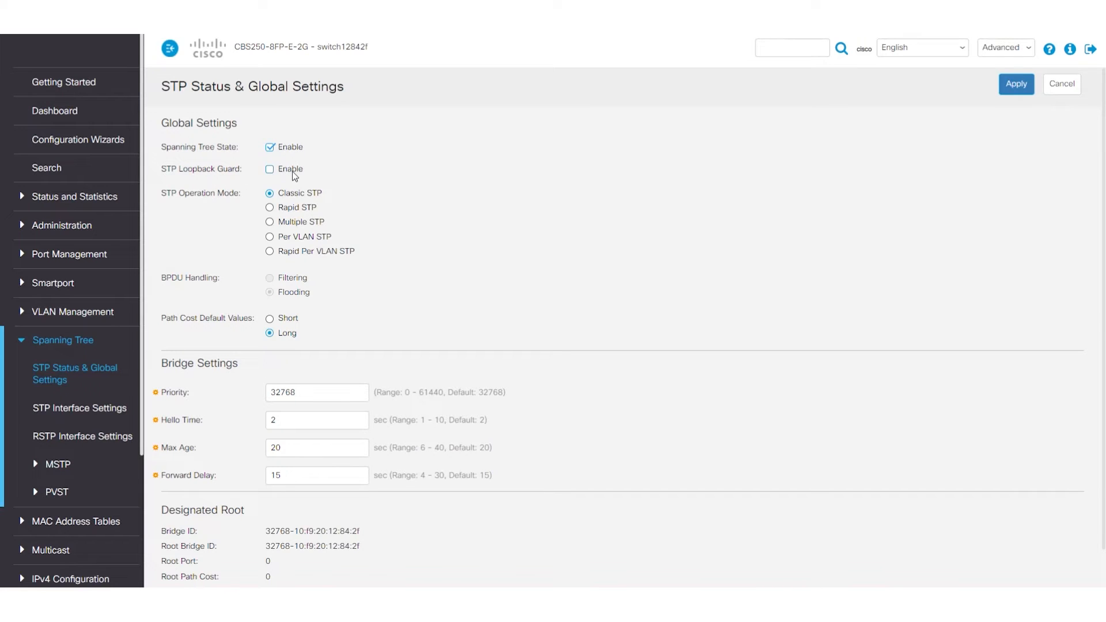
pyautogui.moveTo(365, 175)
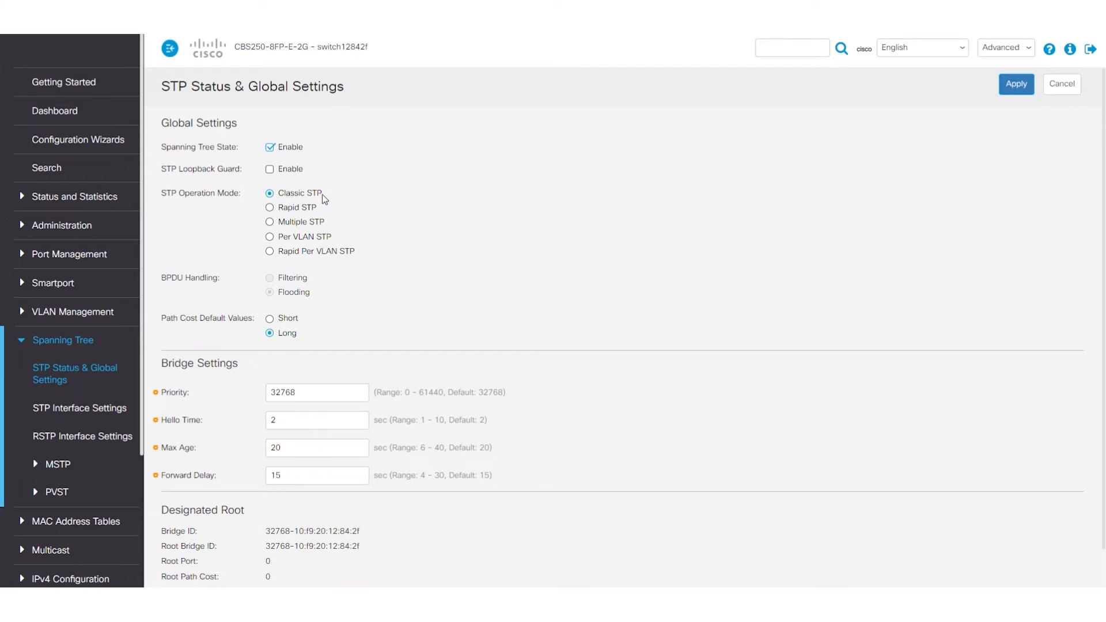
pyautogui.moveTo(334, 253)
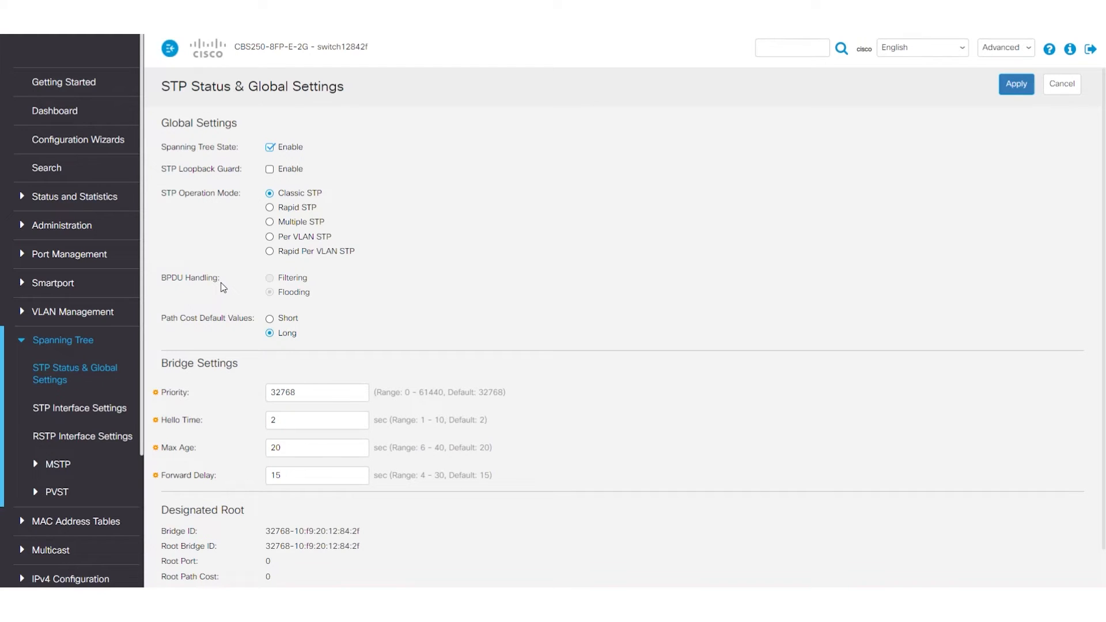
pyautogui.moveTo(288, 301)
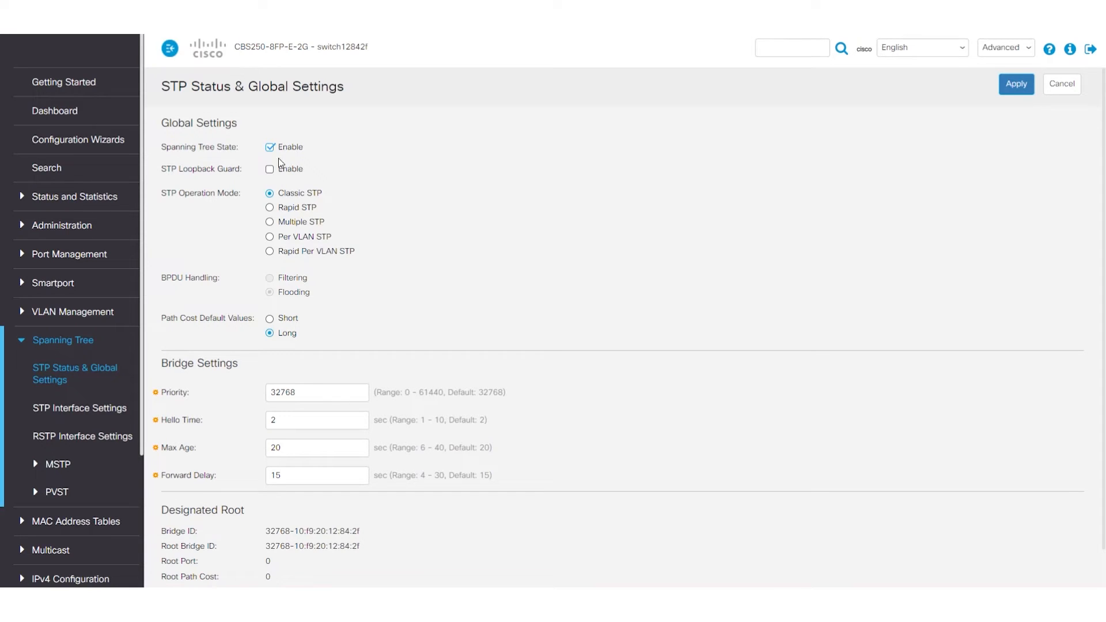
pyautogui.click(270, 146)
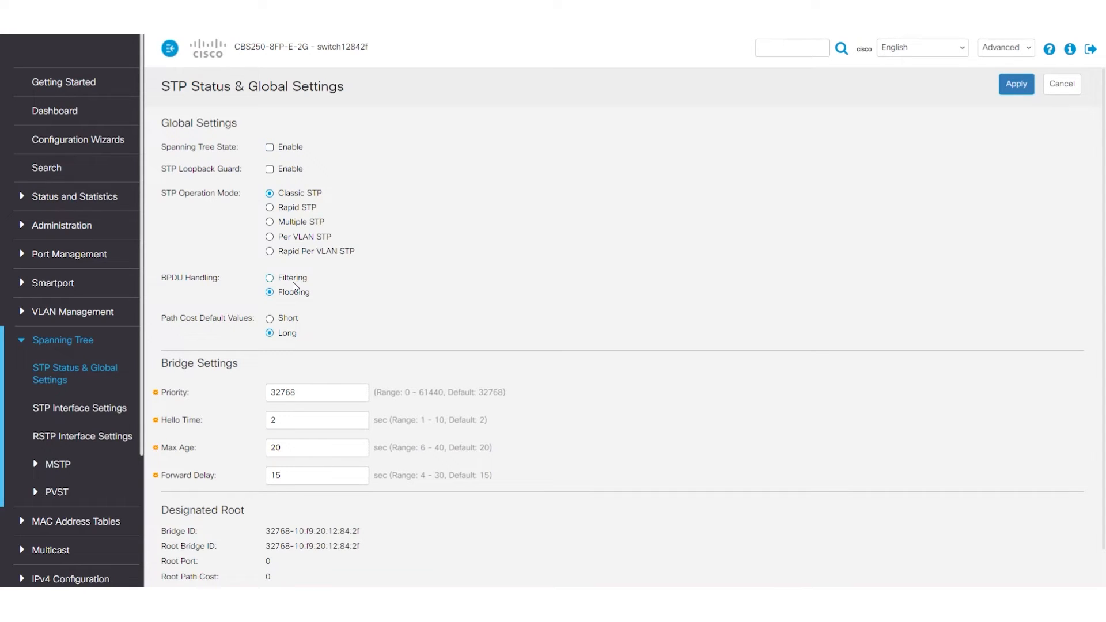
pyautogui.click(270, 278)
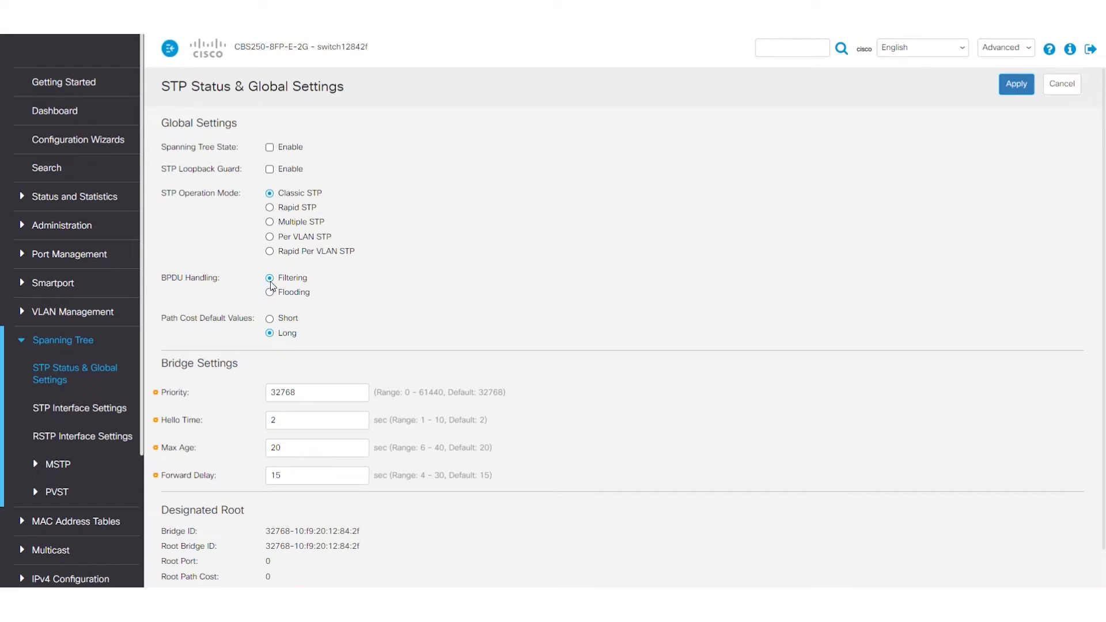
pyautogui.moveTo(288, 287)
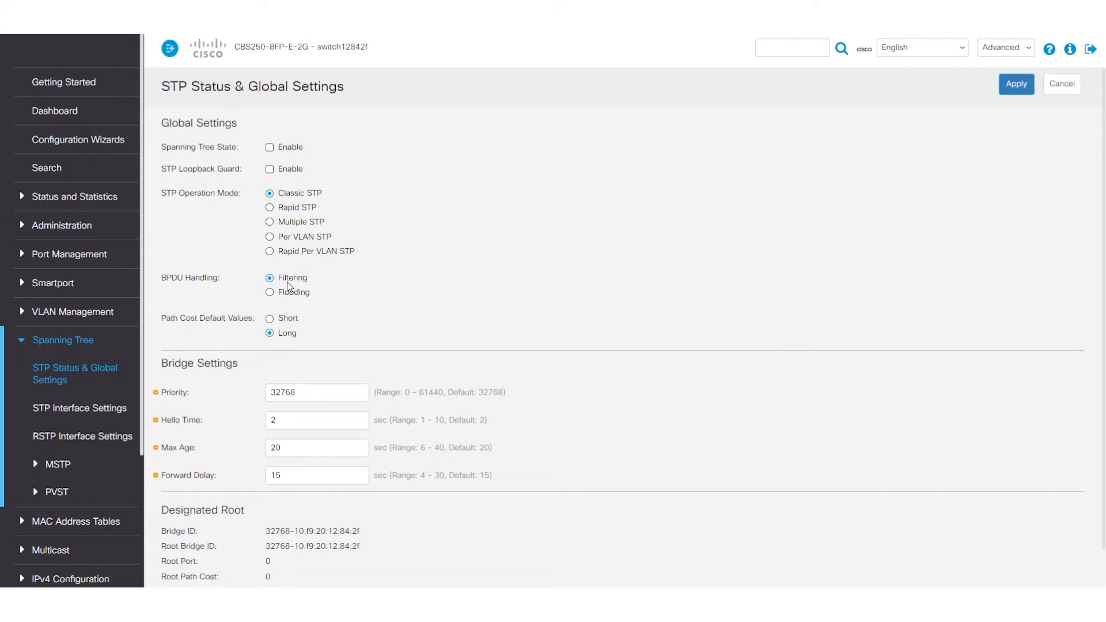
pyautogui.click(269, 292)
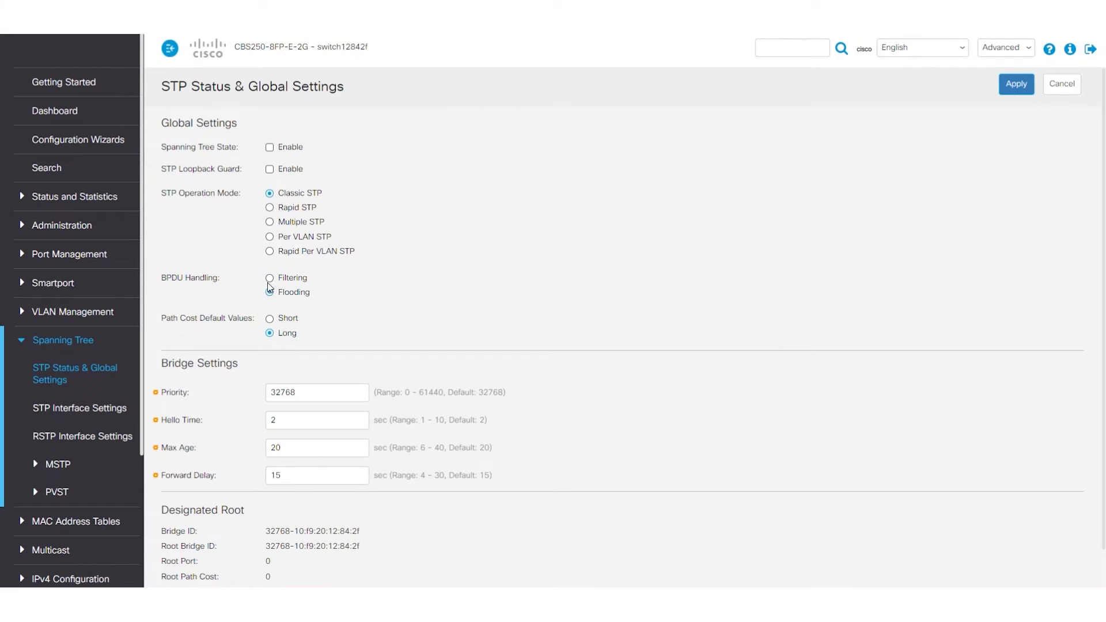
pyautogui.click(270, 278)
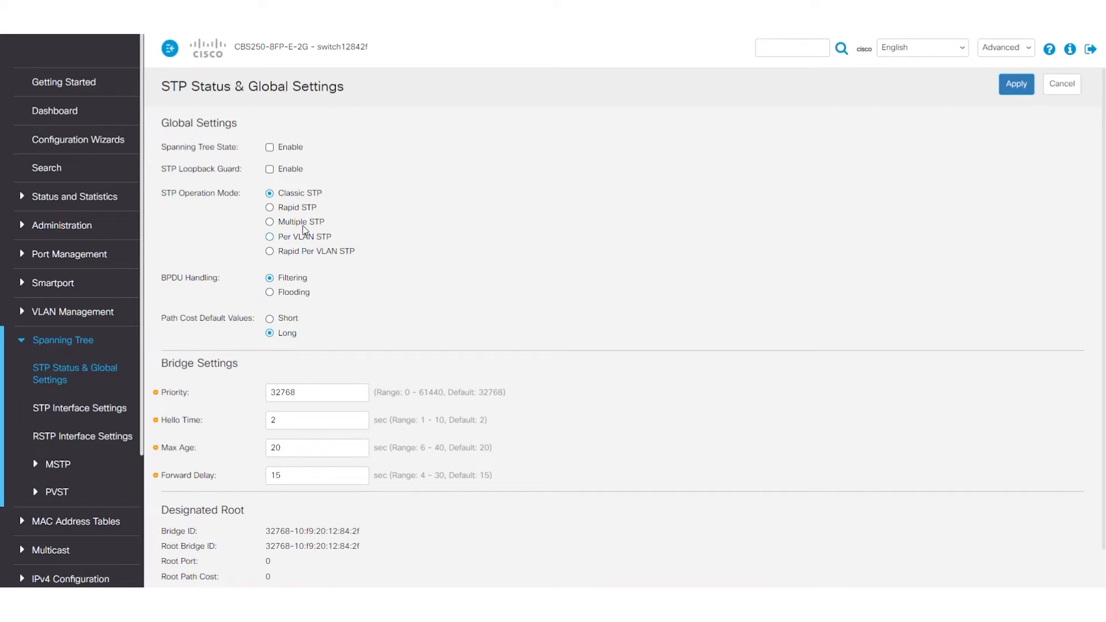
pyautogui.click(269, 146)
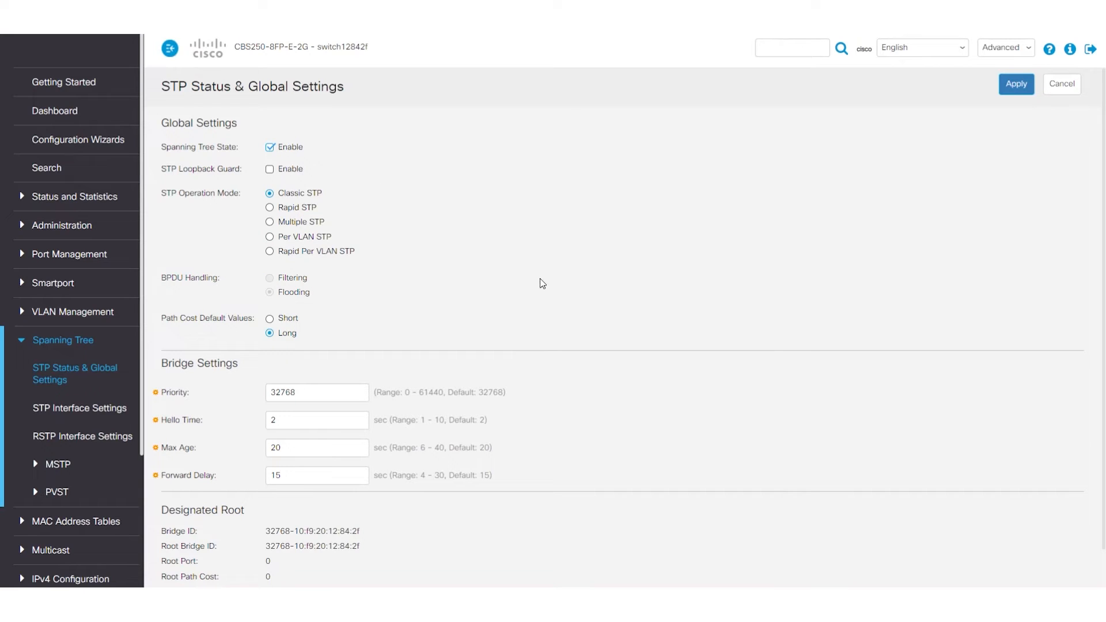
pyautogui.moveTo(257, 332)
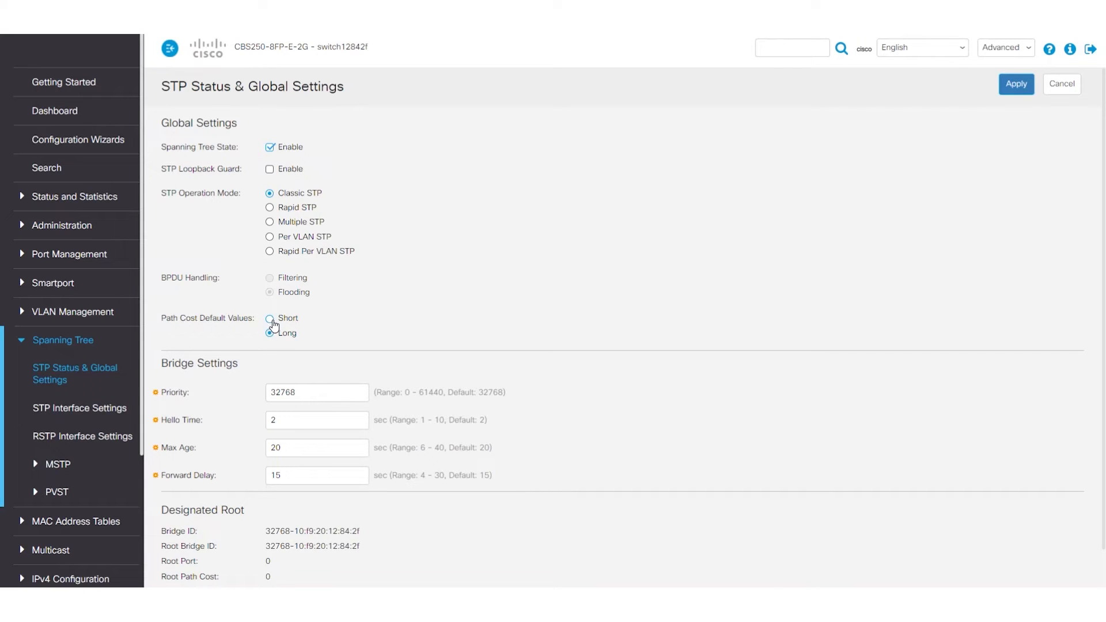
pyautogui.click(270, 332)
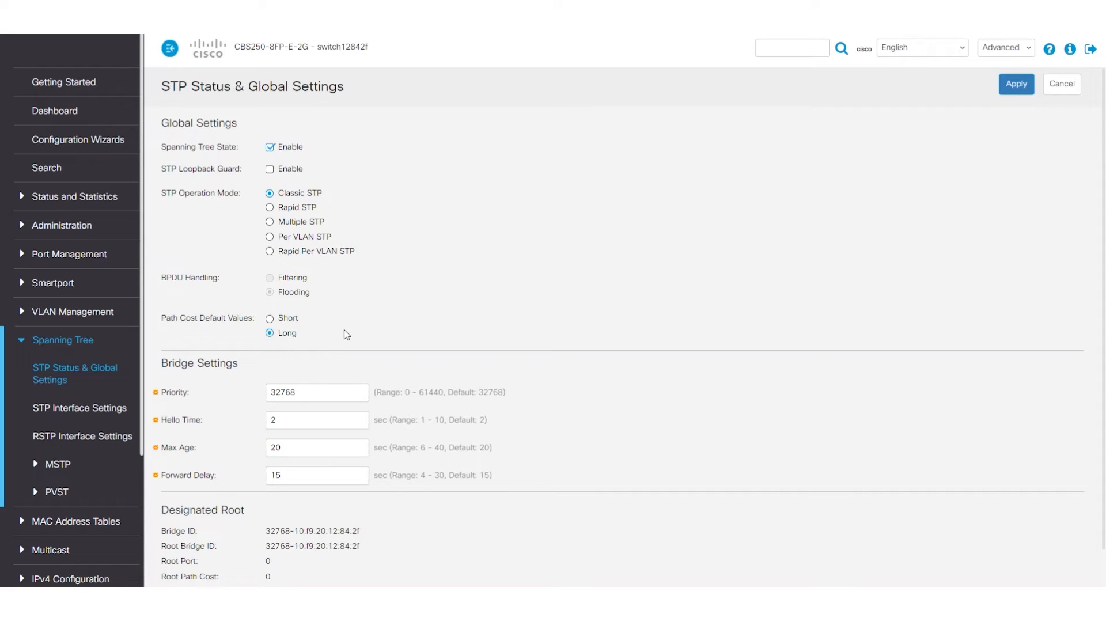
pyautogui.moveTo(298, 342)
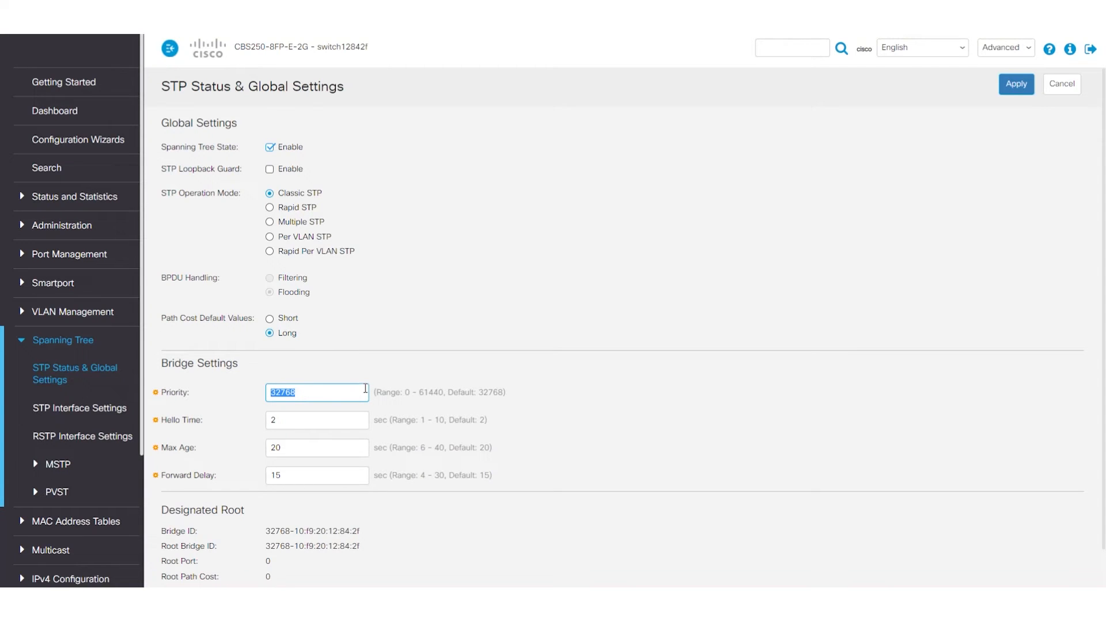
pyautogui.click(317, 420)
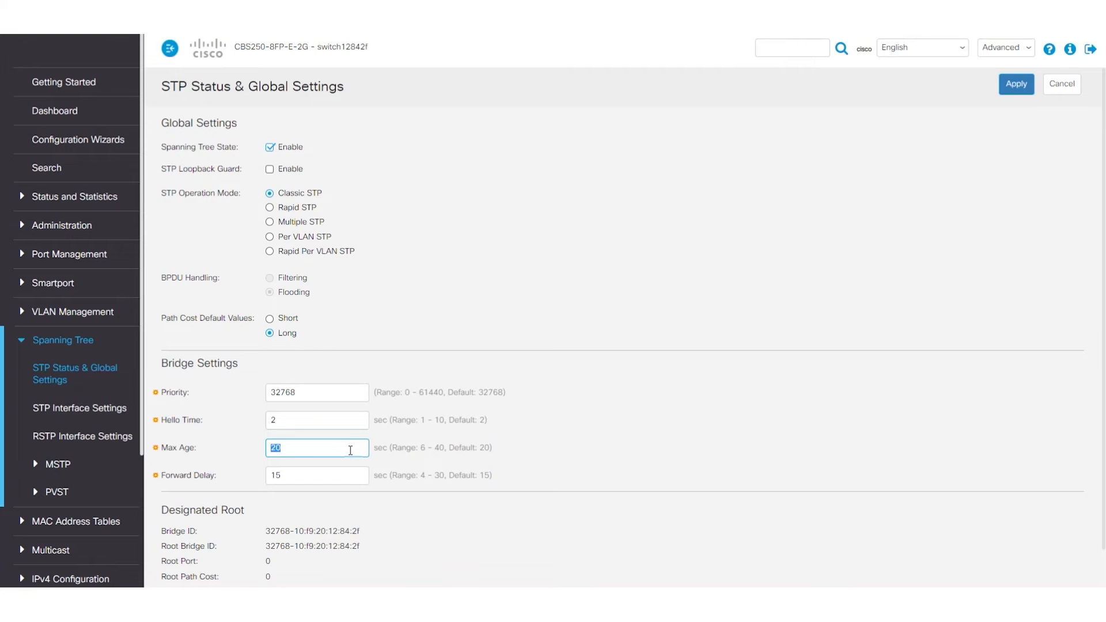
pyautogui.click(316, 475)
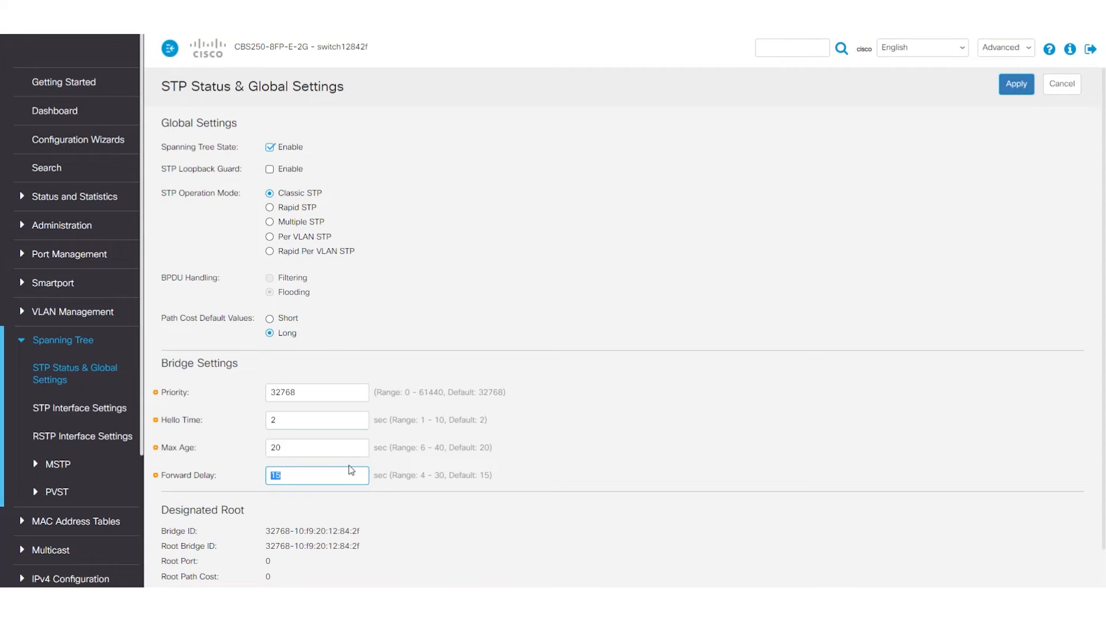
pyautogui.moveTo(438, 475)
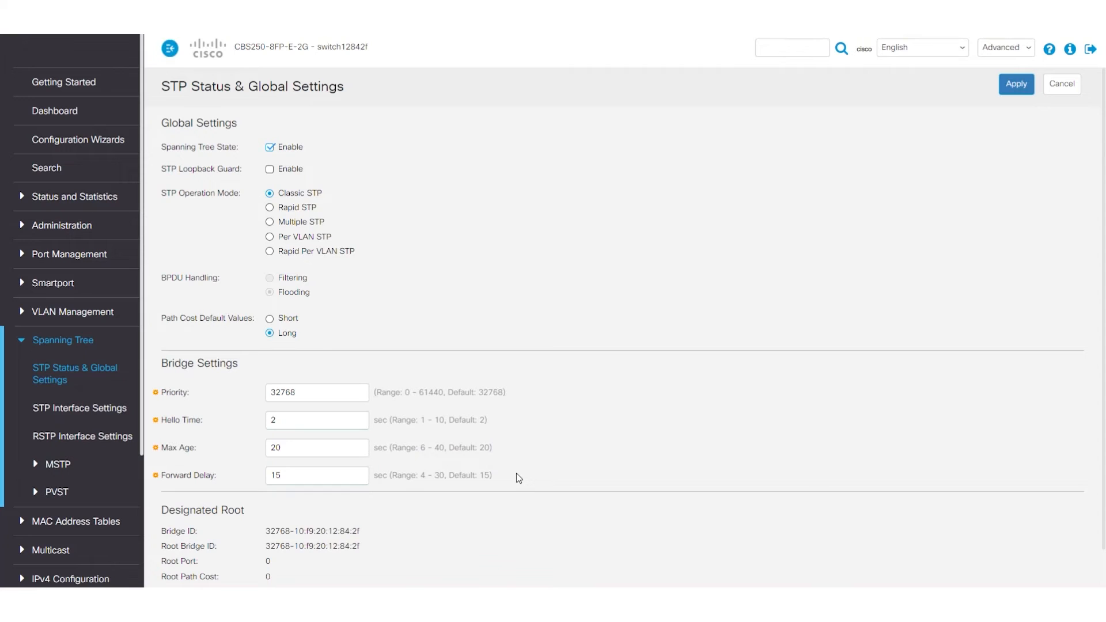
pyautogui.moveTo(522, 456)
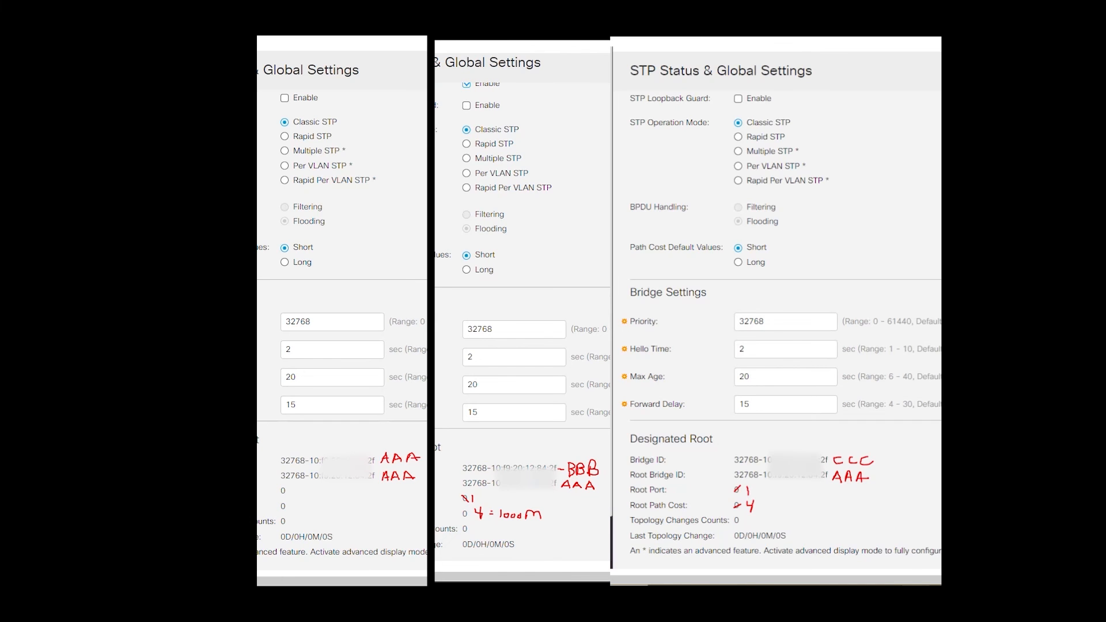
# Step: Show the STP Interface Settings table and select the GE1 port row
pyautogui.click(79, 408)
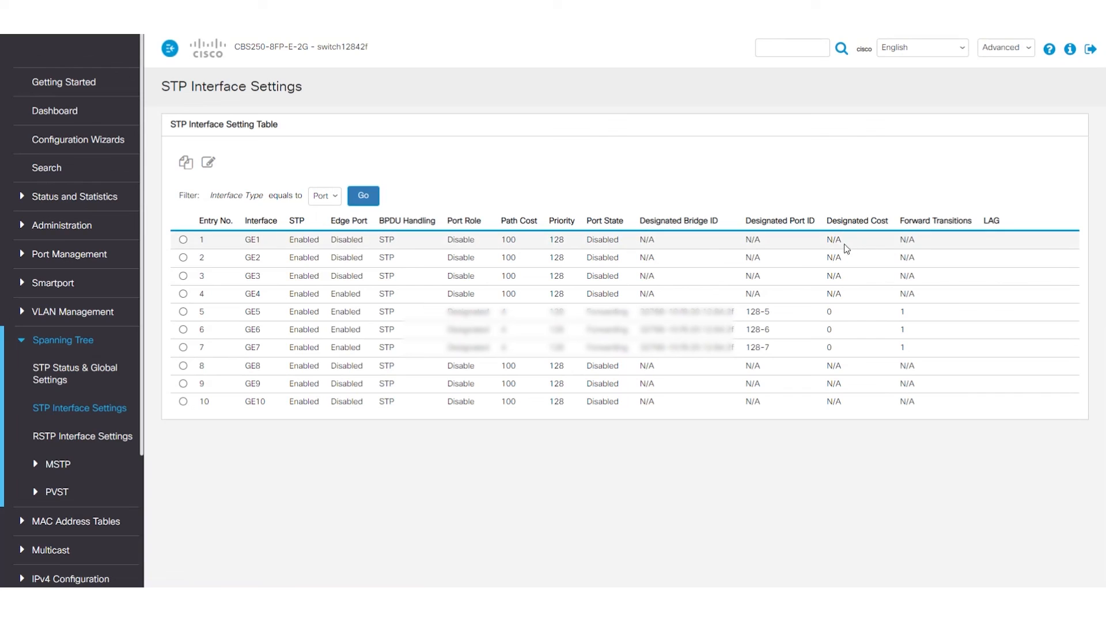
pyautogui.moveTo(235, 183)
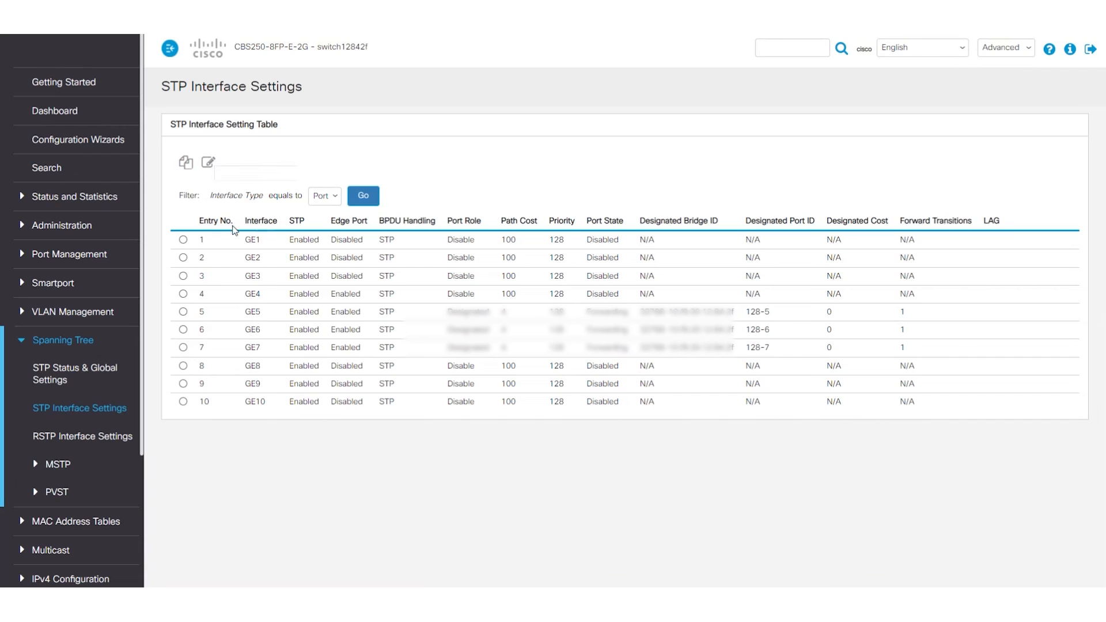
pyautogui.doubleClick(262, 220)
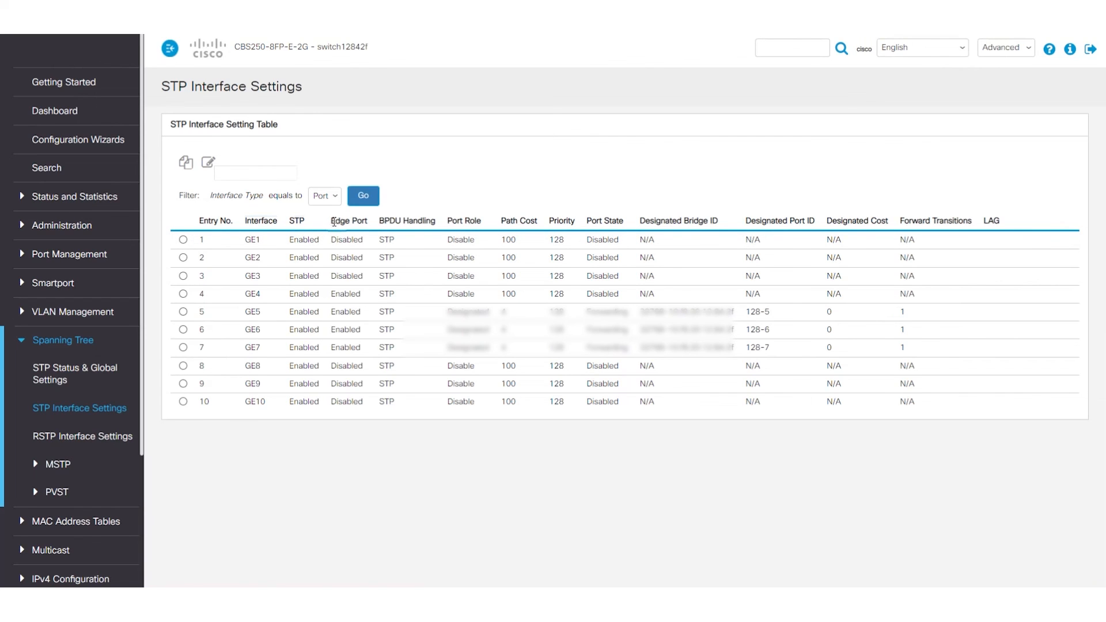
pyautogui.click(183, 240)
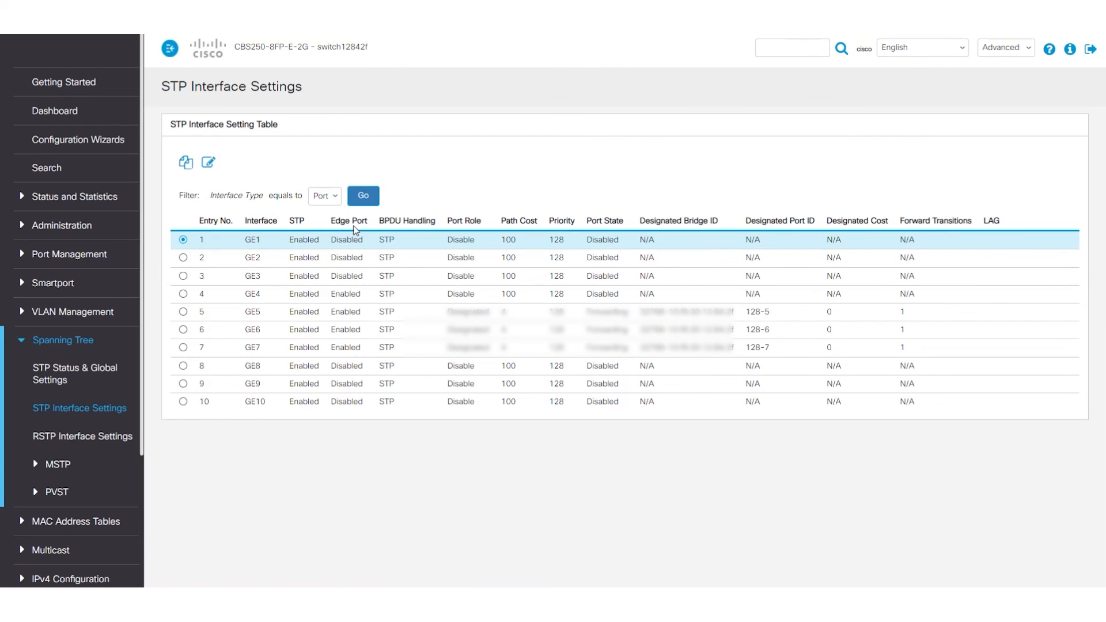
pyautogui.moveTo(352, 240)
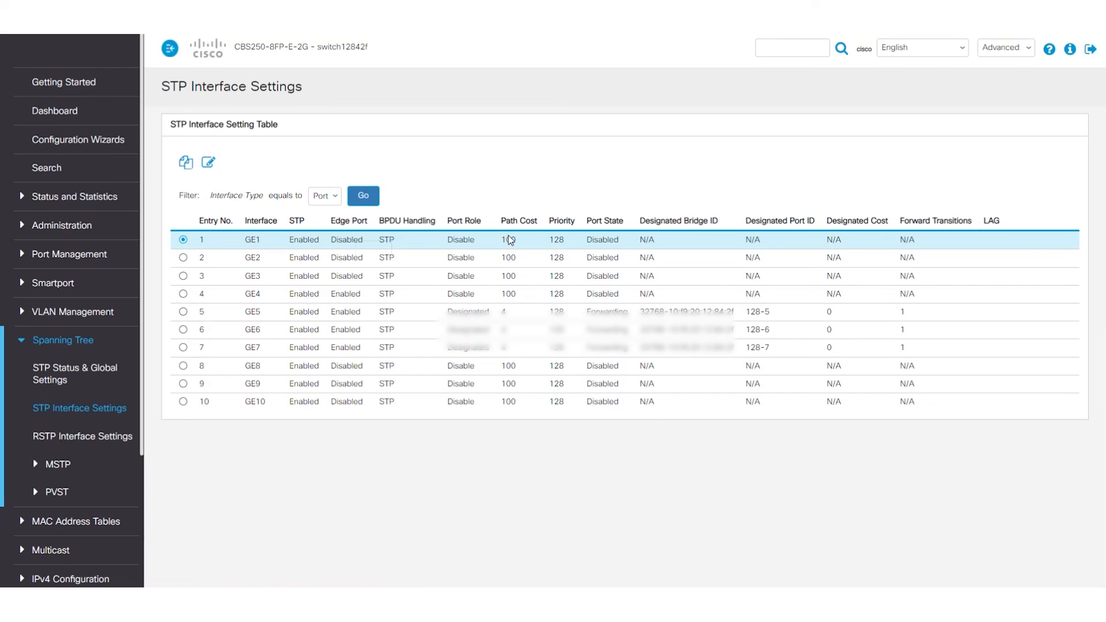
pyautogui.moveTo(558, 232)
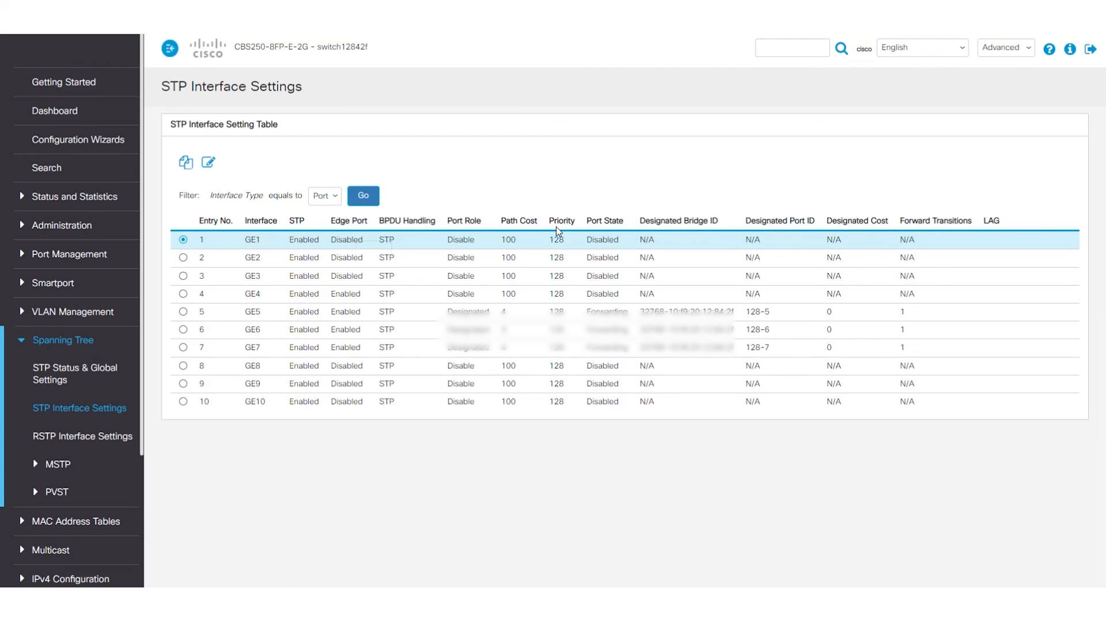
pyautogui.moveTo(565, 242)
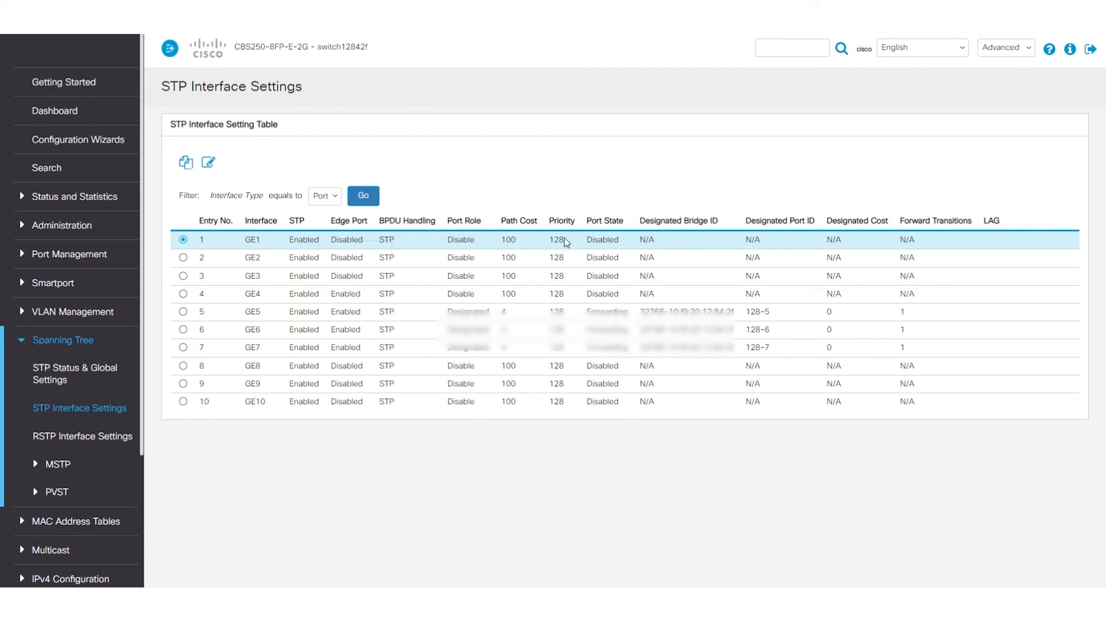
pyautogui.moveTo(596, 235)
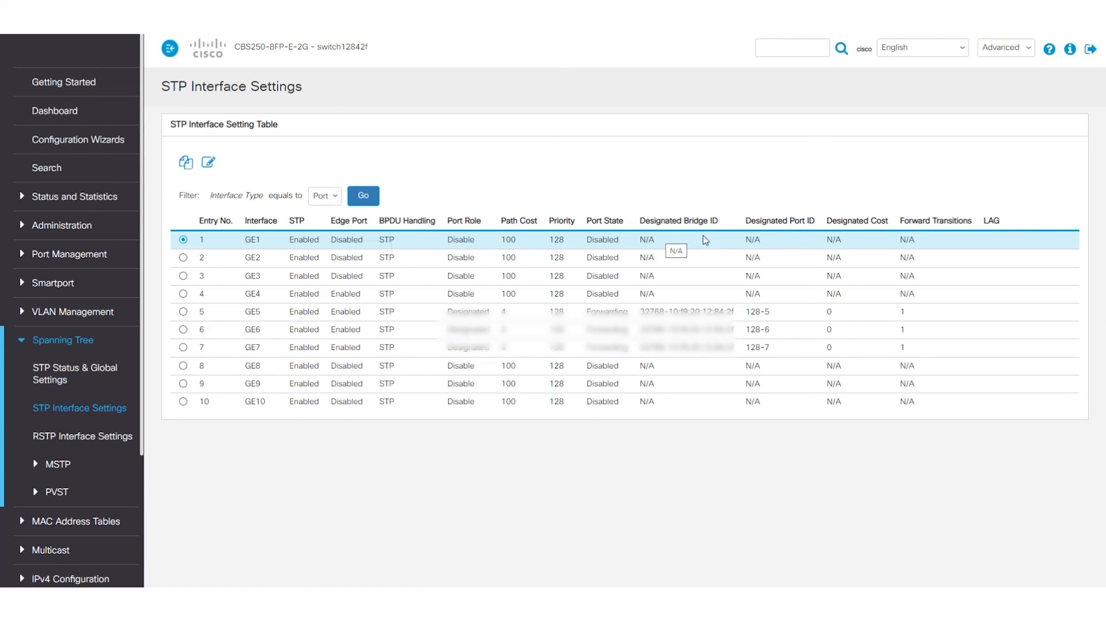
pyautogui.moveTo(886, 237)
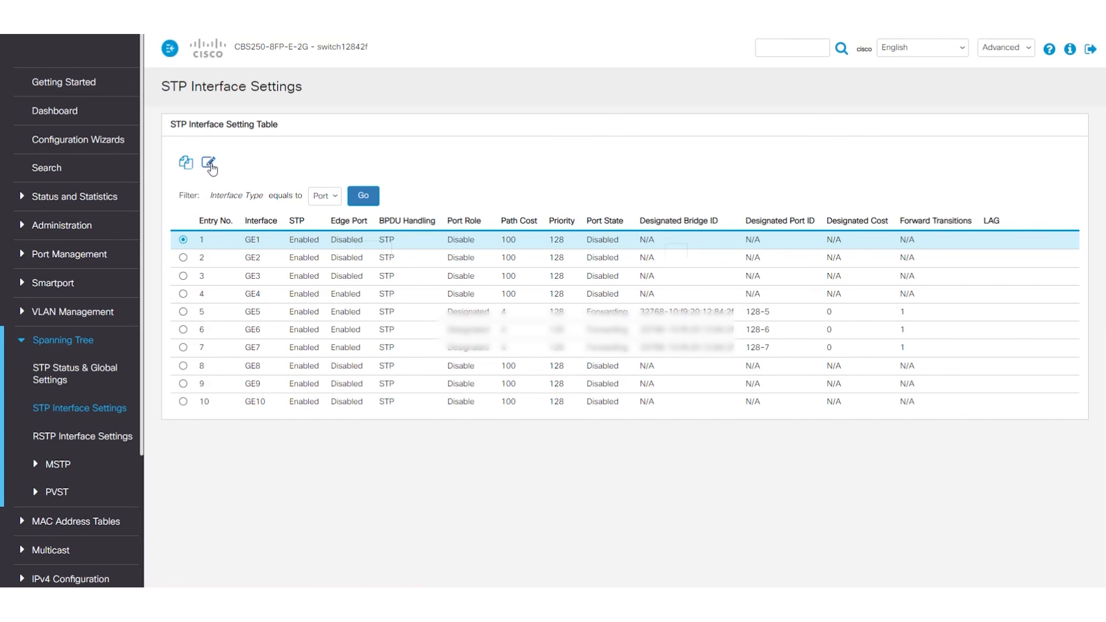
# Step: Launch the Edit STP Interface Setting dialog for port GE1
pyautogui.click(209, 162)
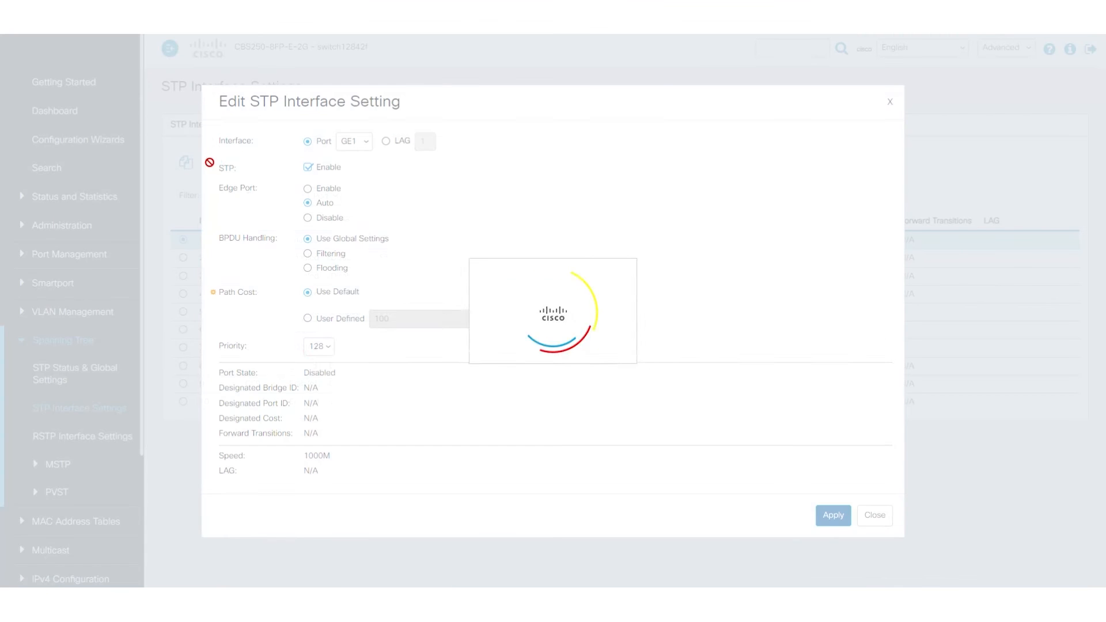